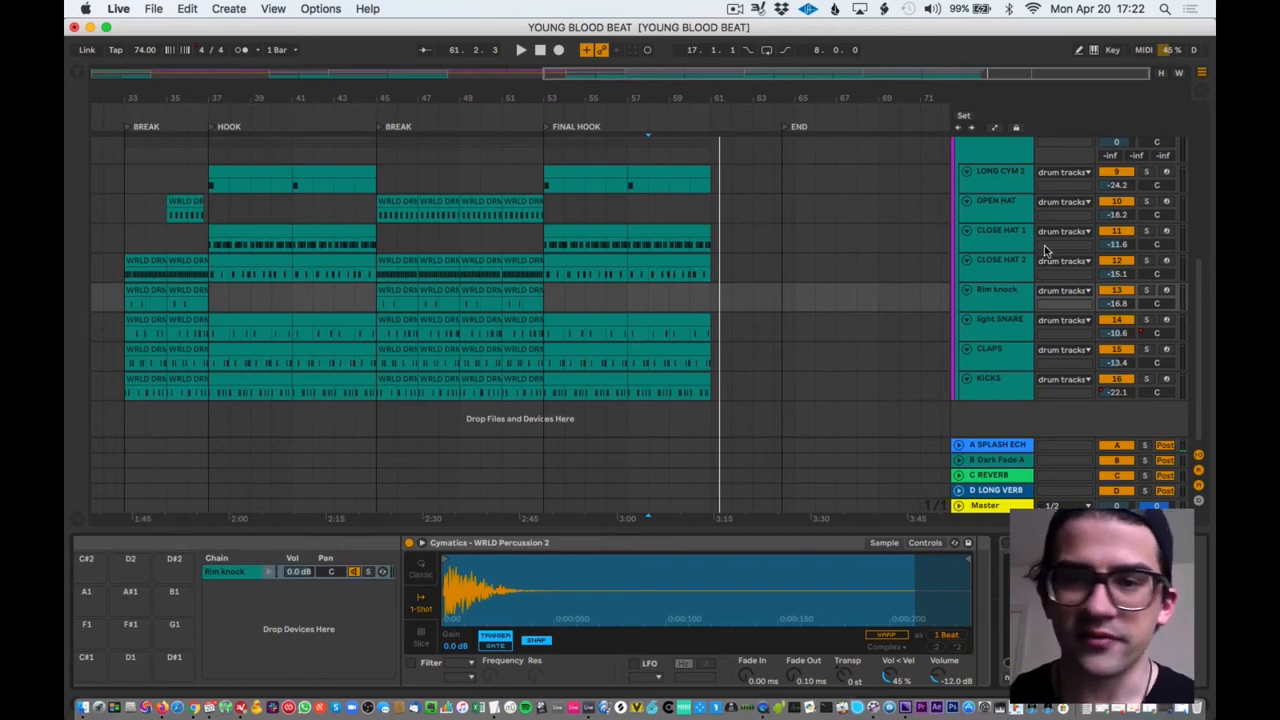
- Show the Close Hat 1 drum rack, then the Open Hat rack with its Cymatics WRLD Open Hihat 1 chain
click(1000, 260)
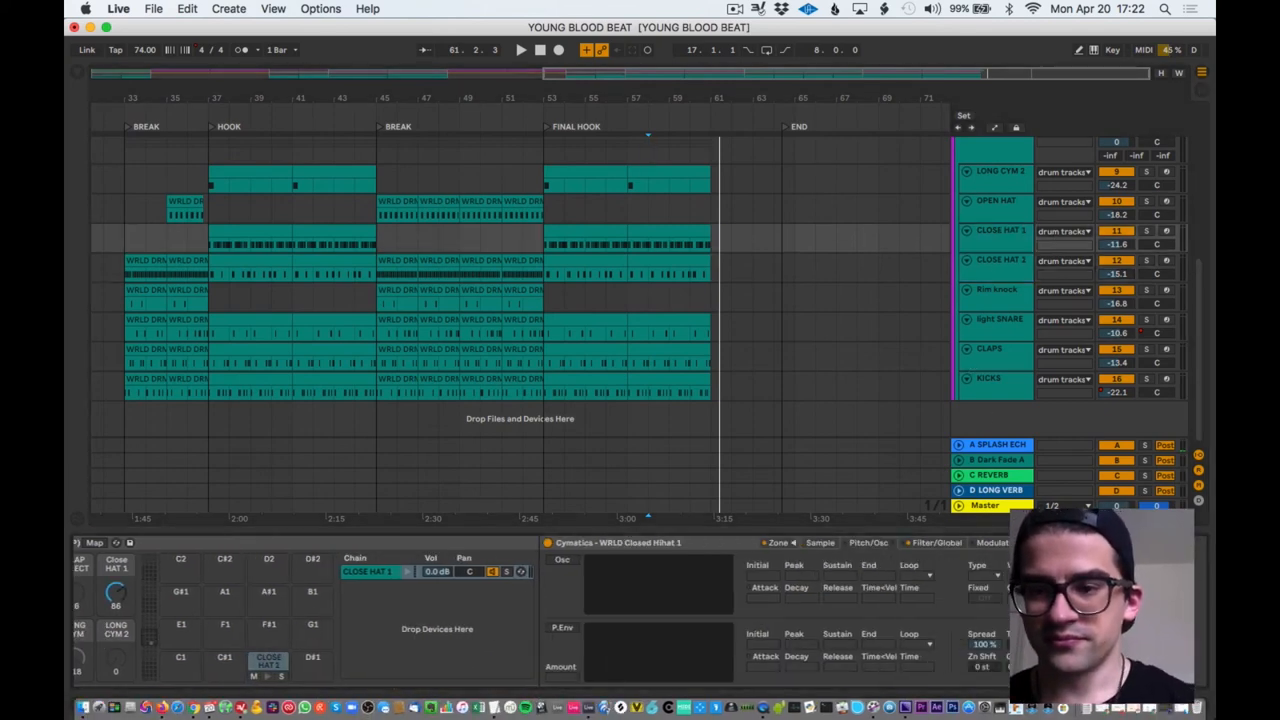
click(268, 624)
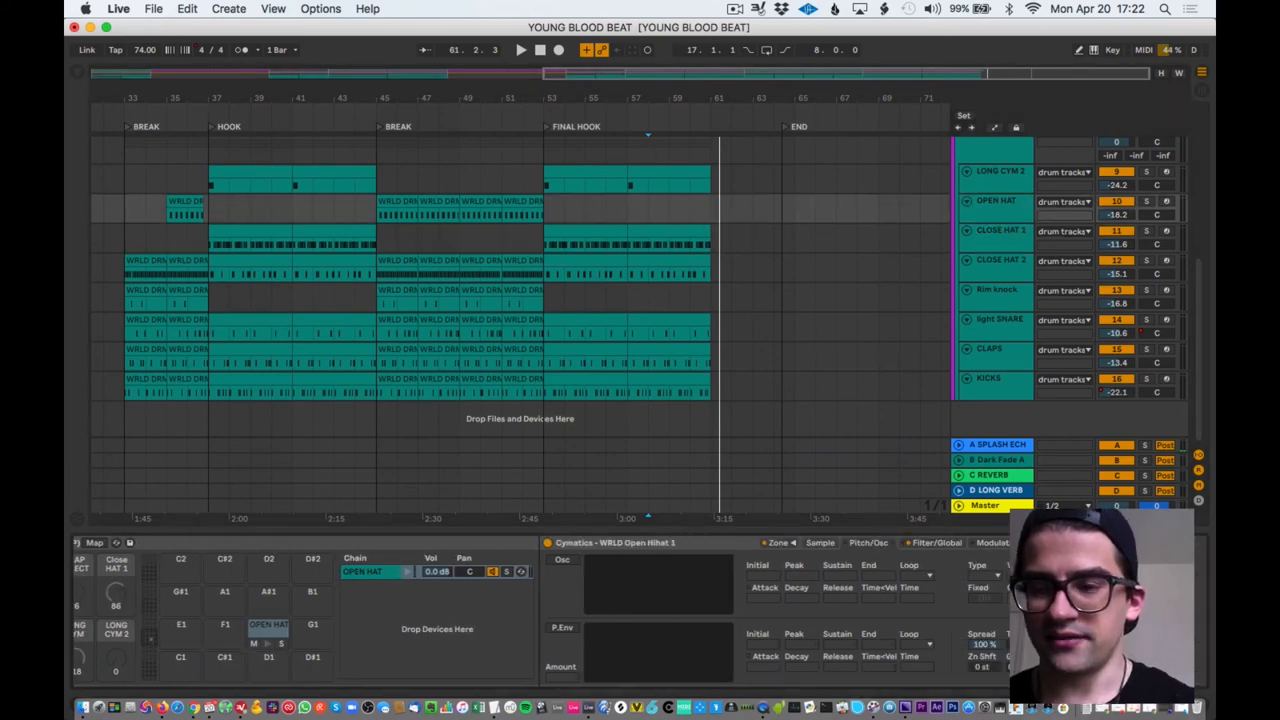